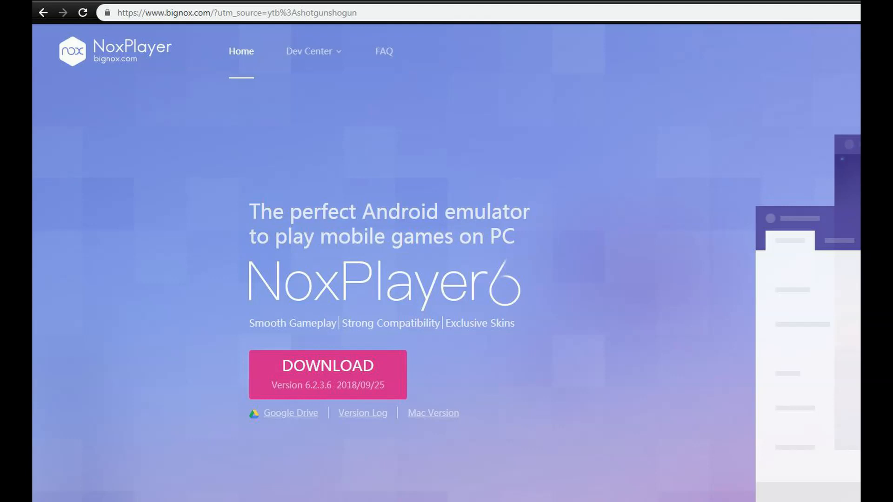
Step: Download the NoxPlayer installer from the bignox.com page
click(328, 374)
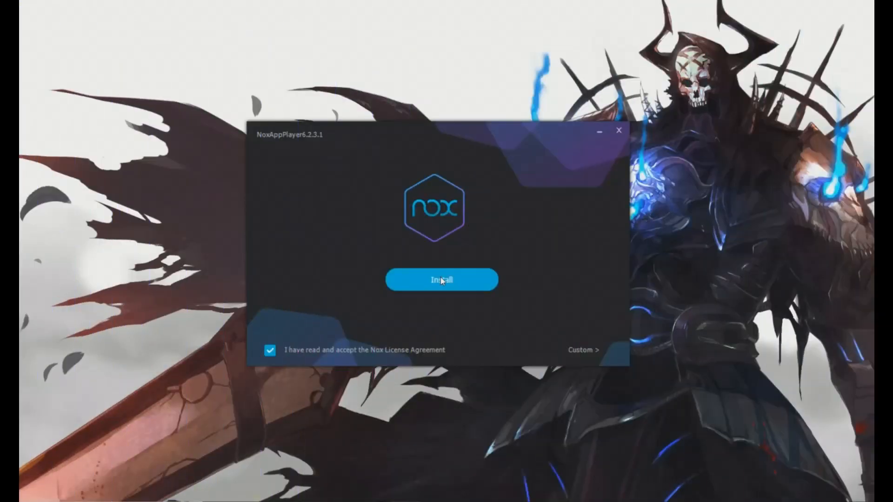
click(441, 280)
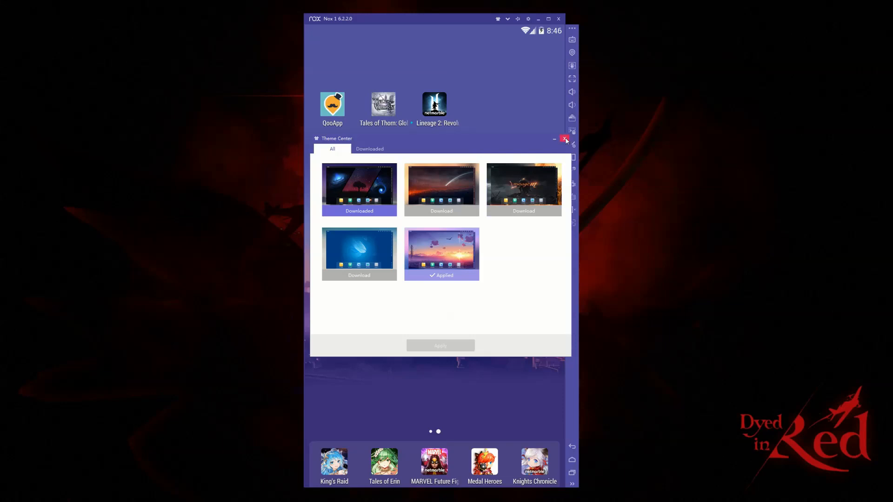
Step: Browse the Theme Center's Downloaded and All theme lists, then close it back to the home screen
click(564, 140)
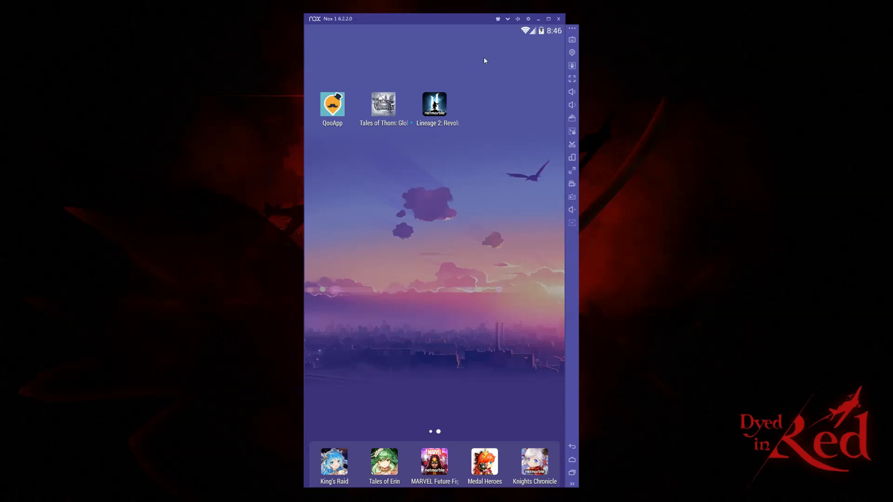
click(497, 19)
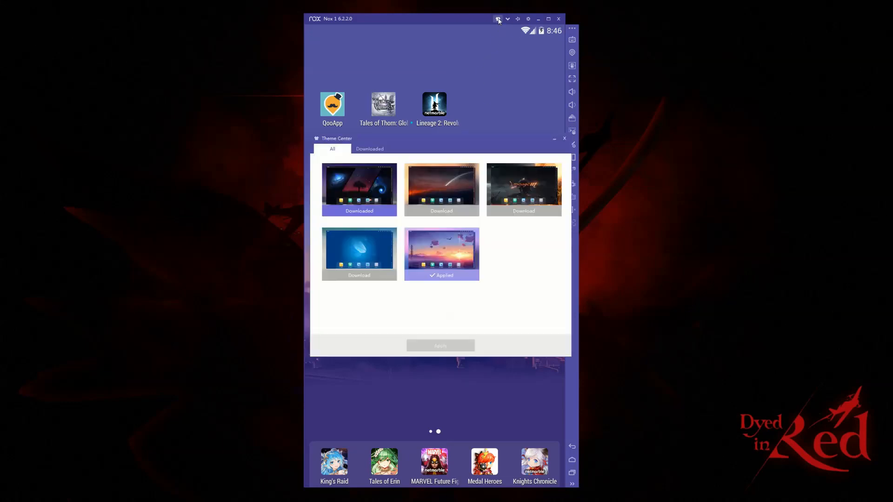
click(369, 149)
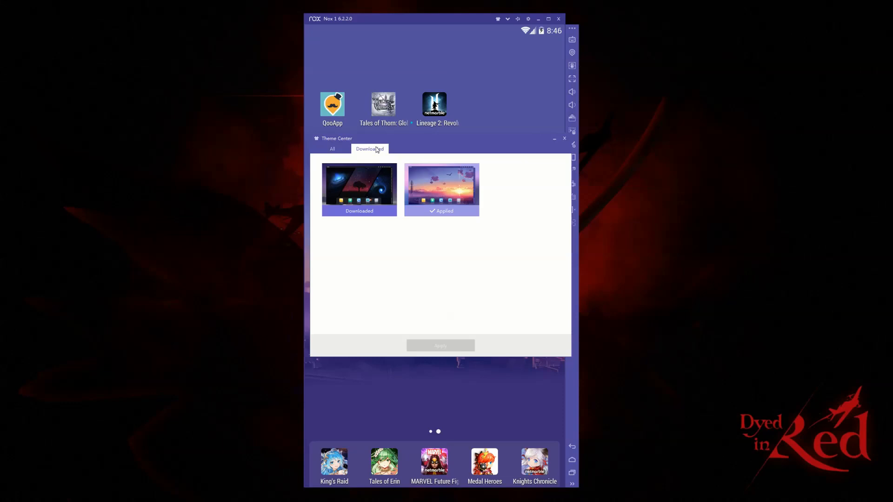
click(332, 149)
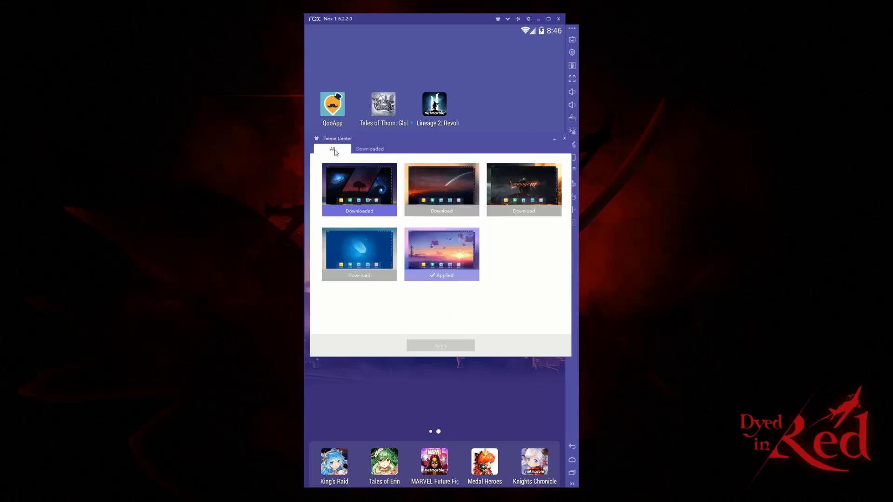
click(563, 139)
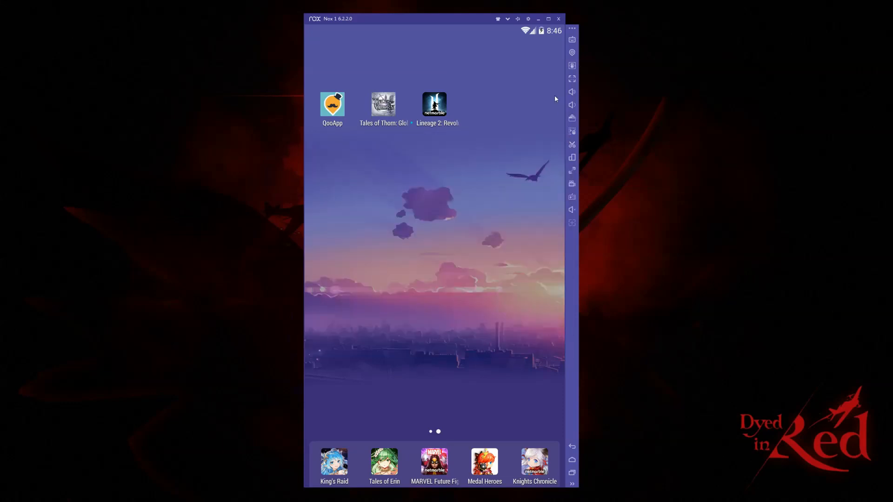
click(506, 19)
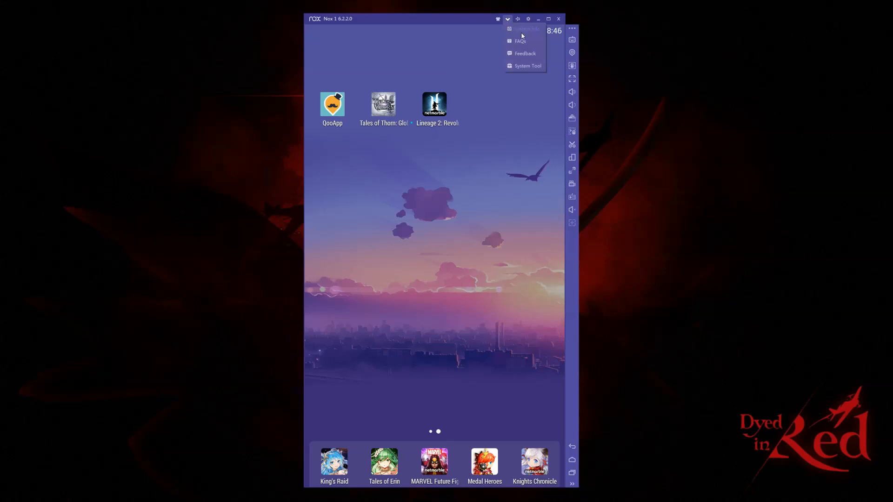
mouse_move(536, 68)
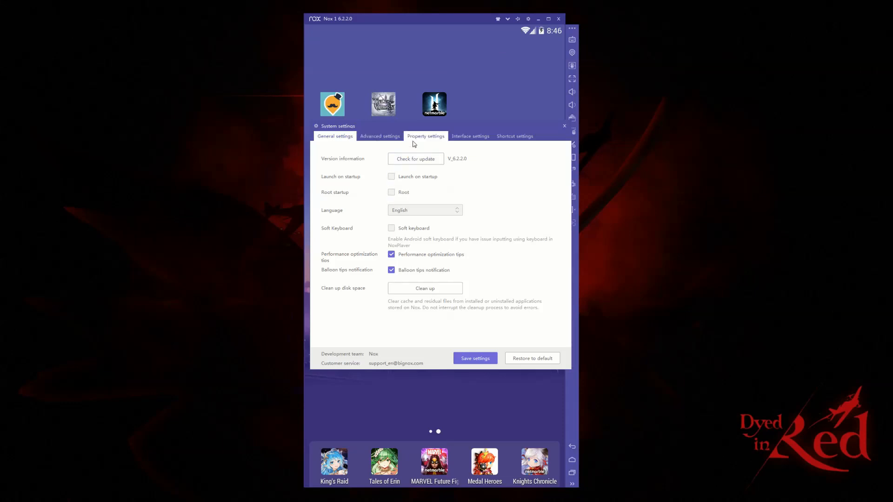
click(379, 135)
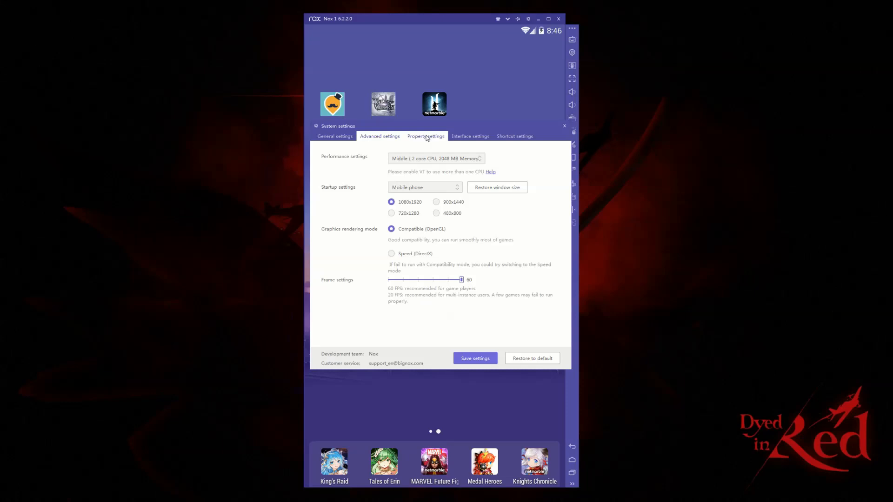
click(470, 136)
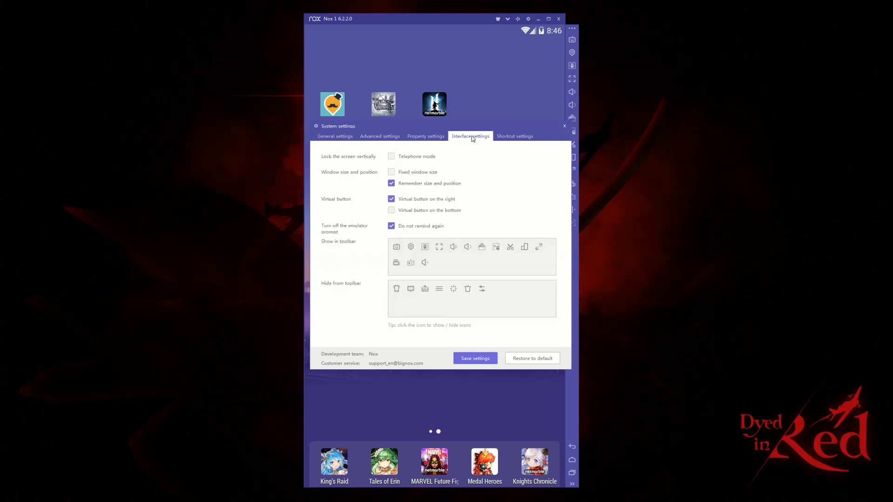
mouse_move(515, 136)
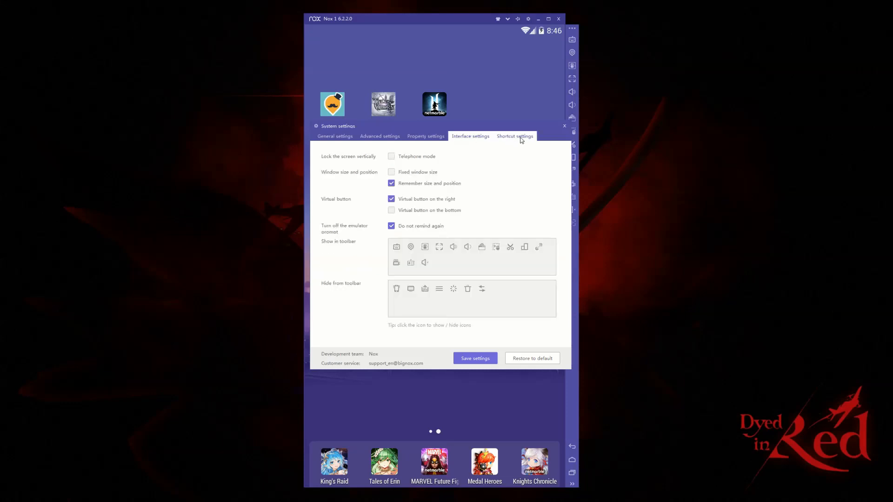
click(513, 135)
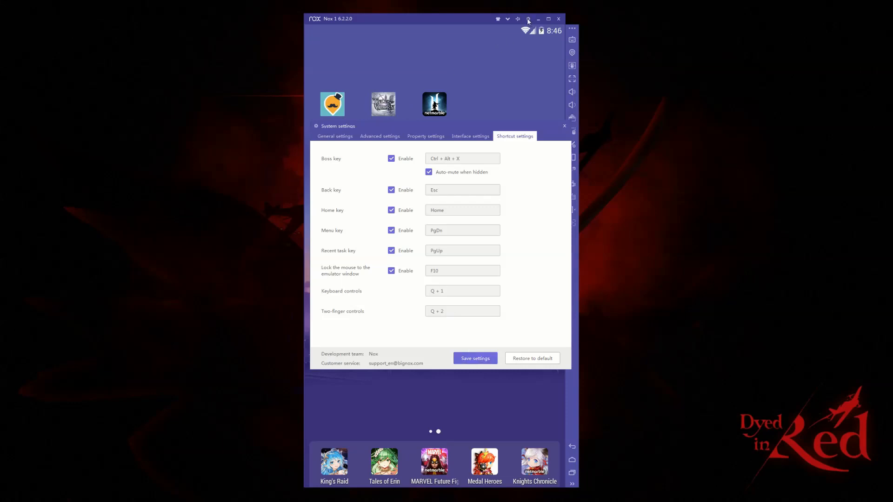
click(564, 125)
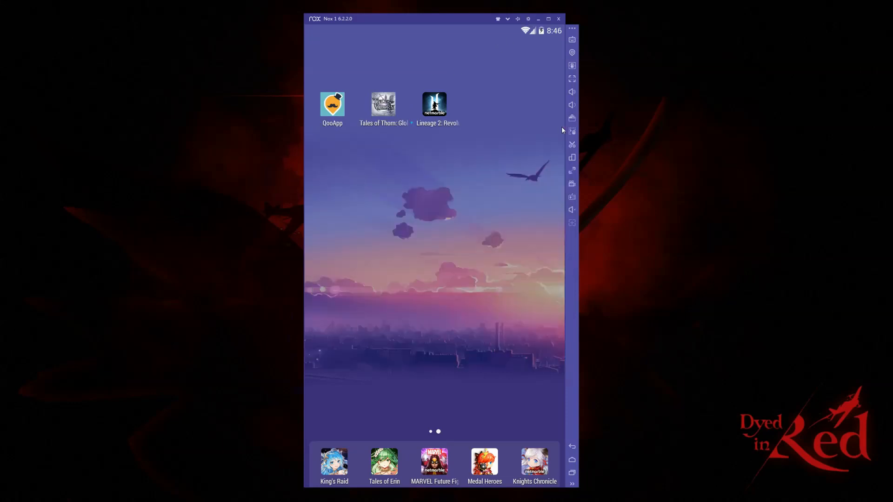
mouse_move(528, 18)
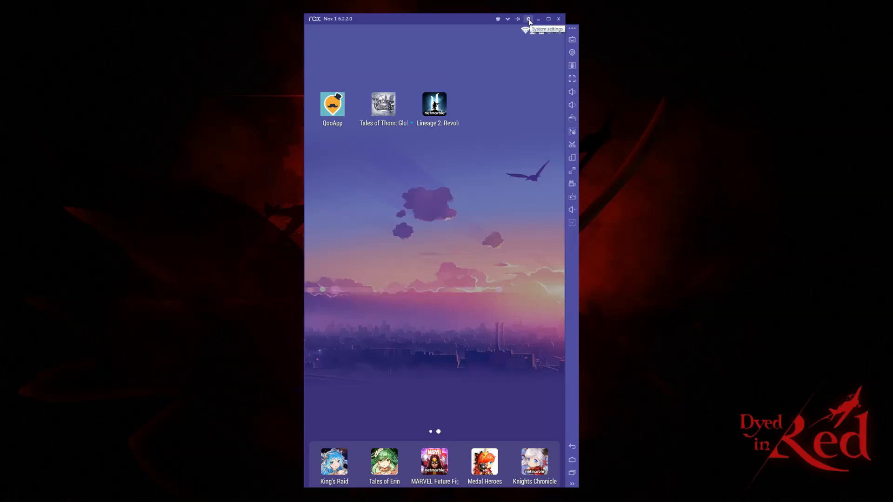
click(528, 18)
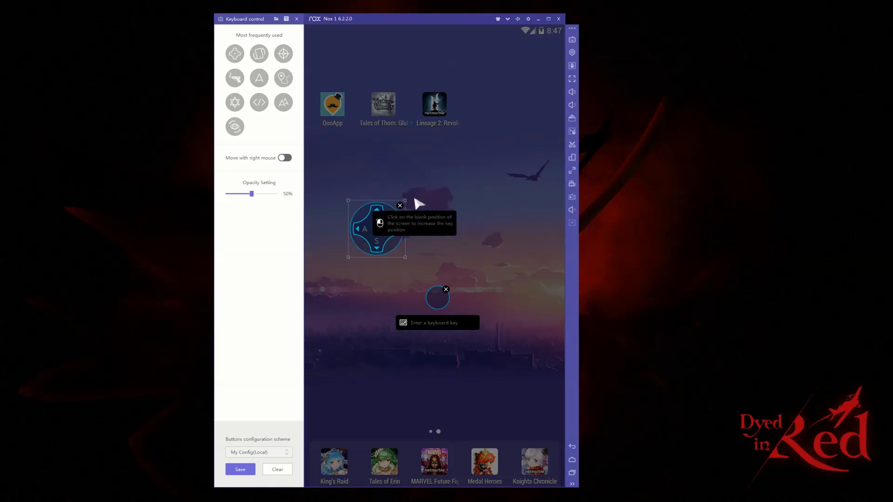
click(277, 469)
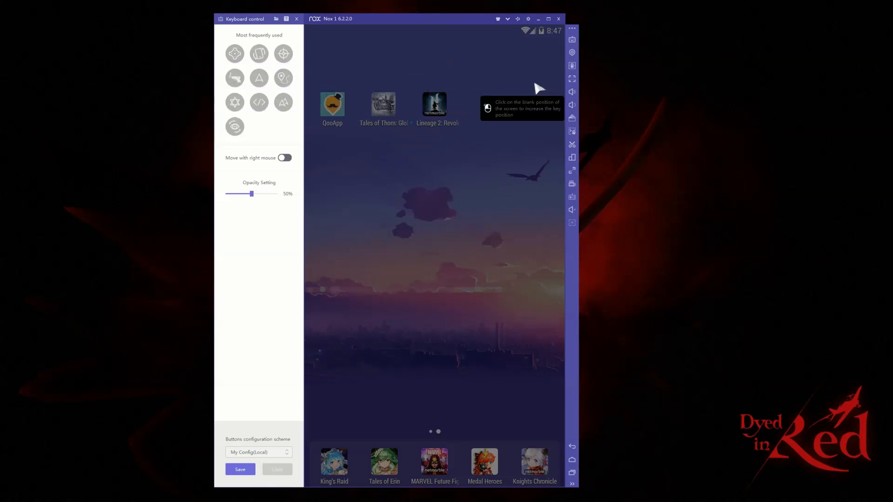
mouse_move(531, 47)
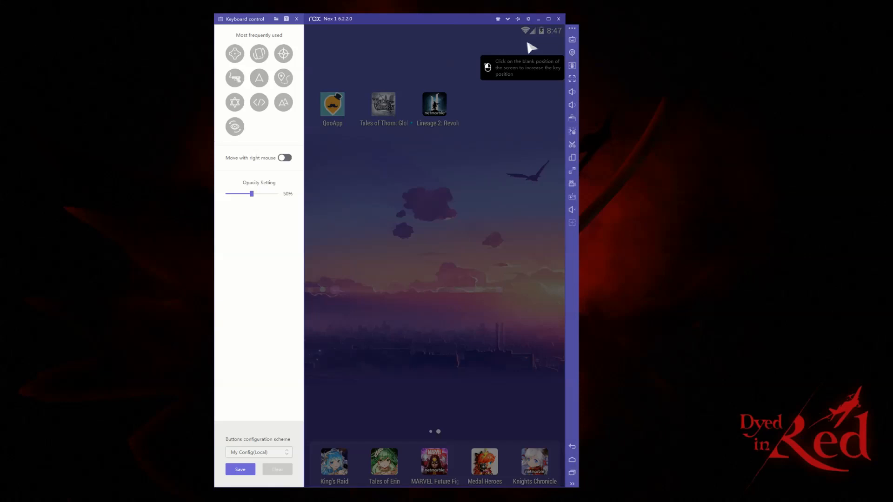
click(296, 19)
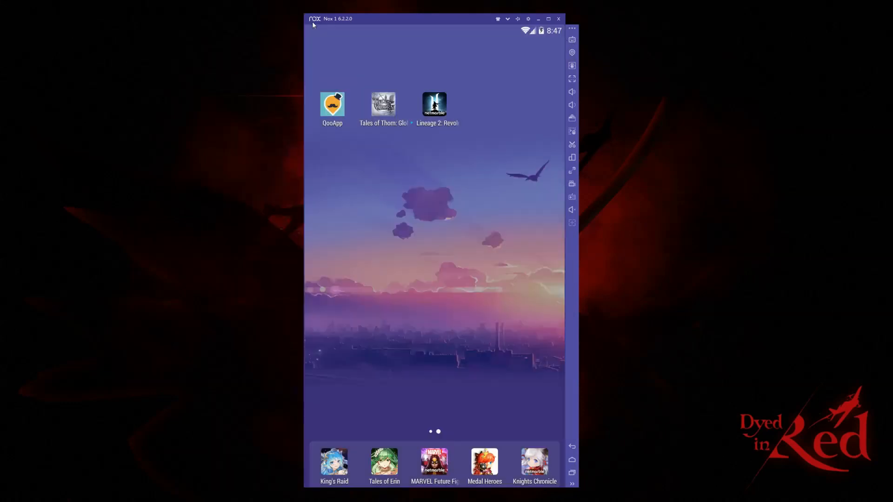
click(572, 52)
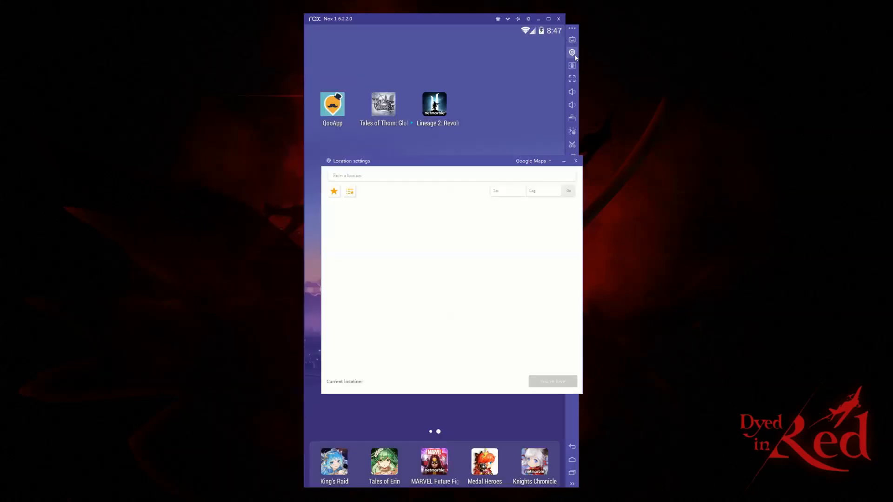
click(572, 52)
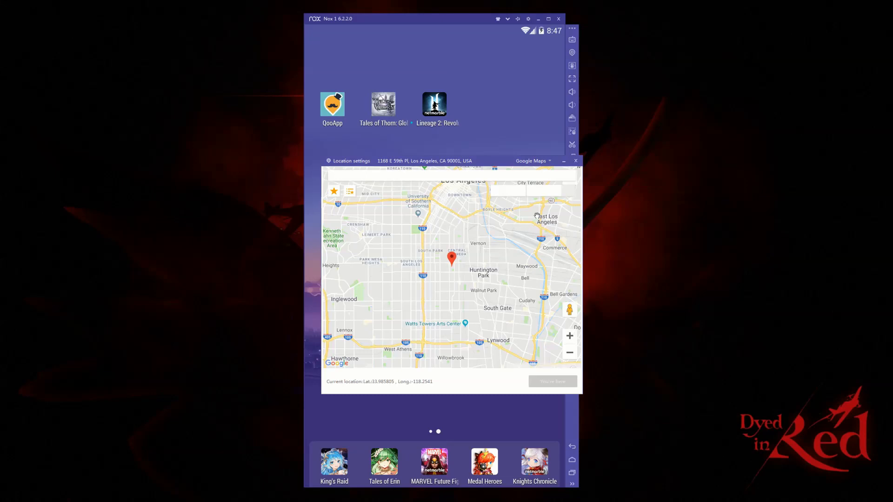
click(572, 66)
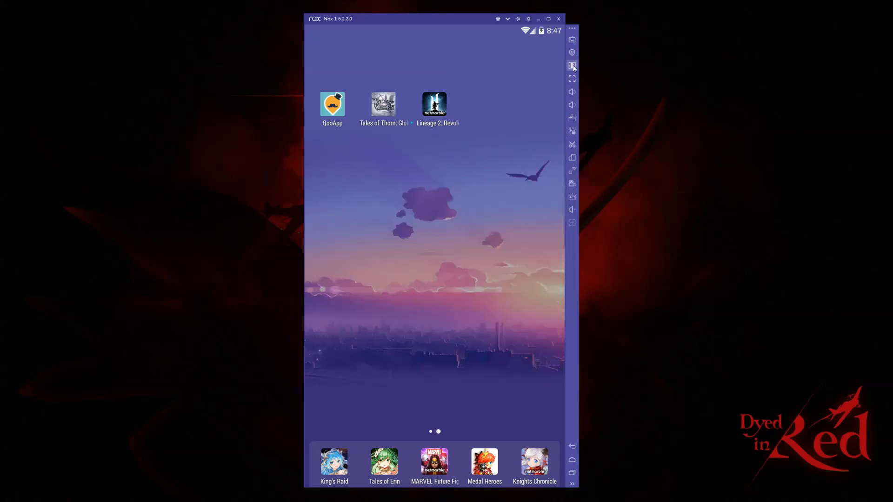
mouse_move(557, 72)
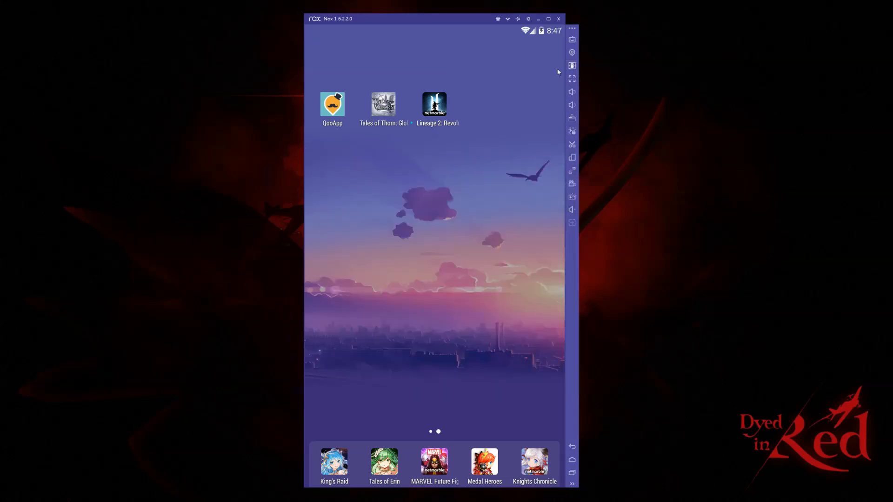
click(572, 79)
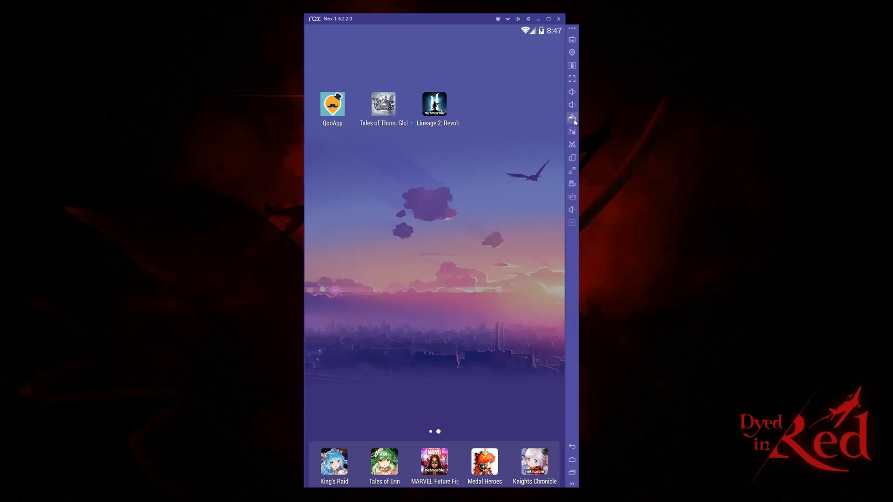
click(572, 118)
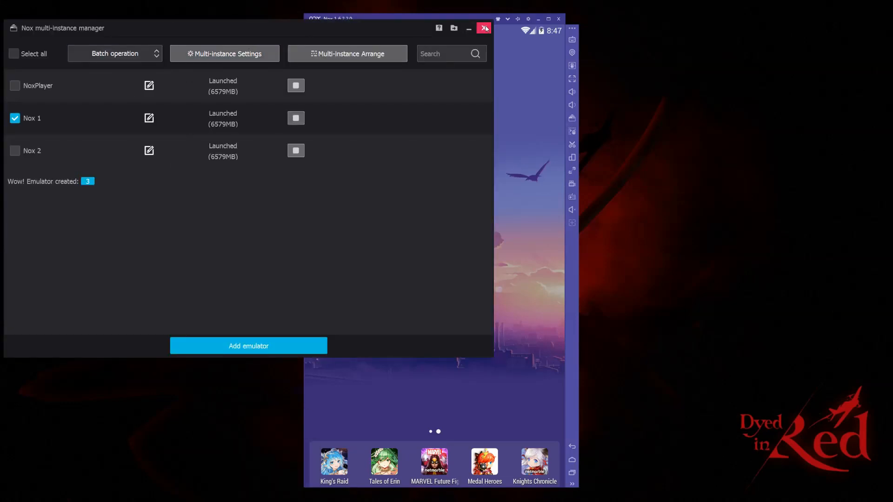
click(484, 28)
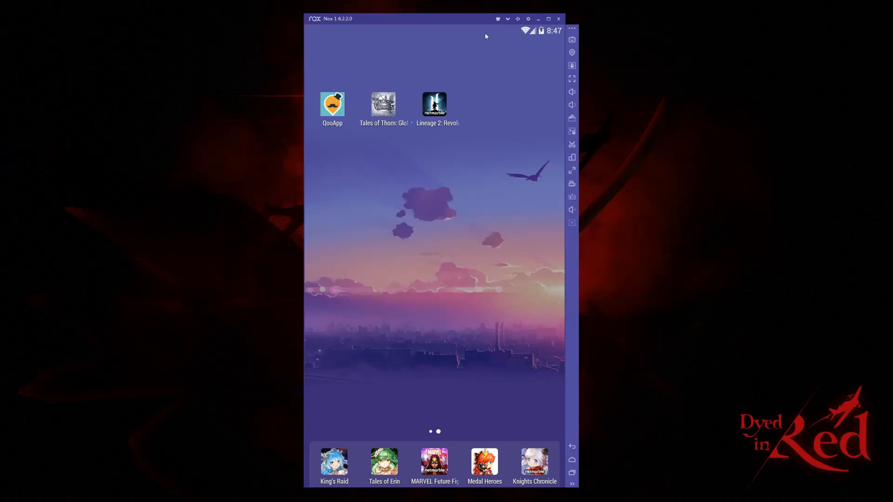
mouse_move(572, 118)
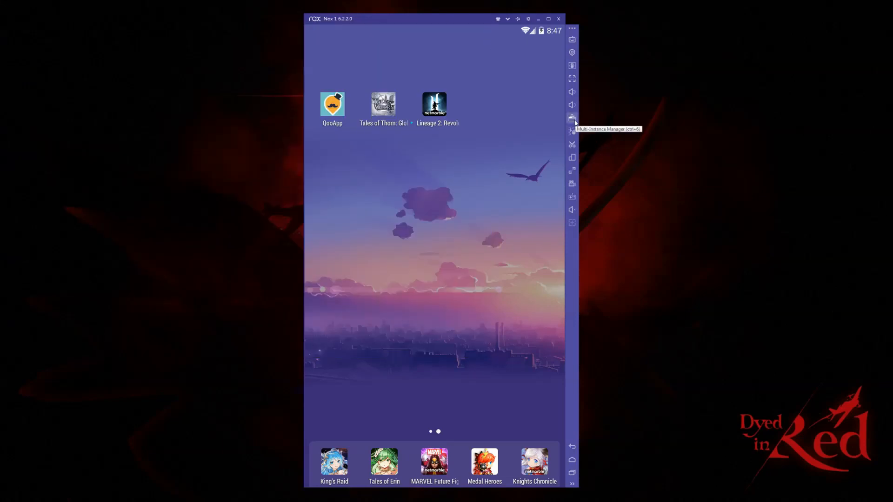
mouse_move(572, 131)
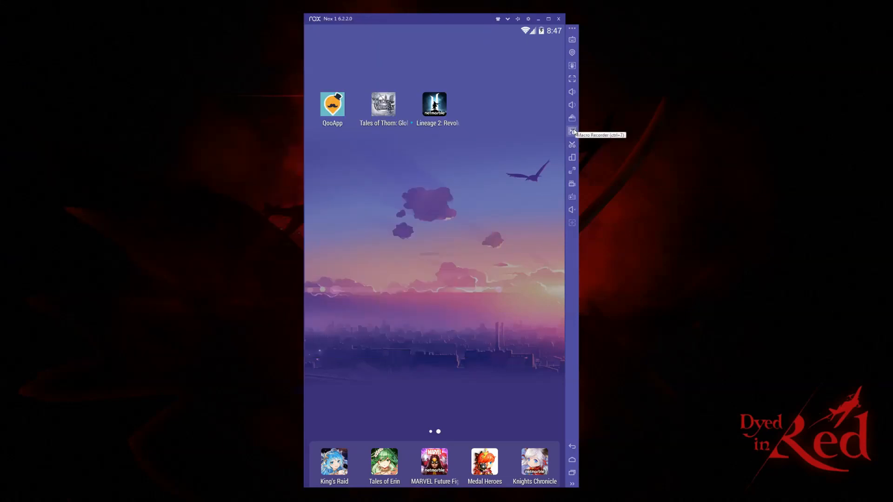
mouse_move(571, 118)
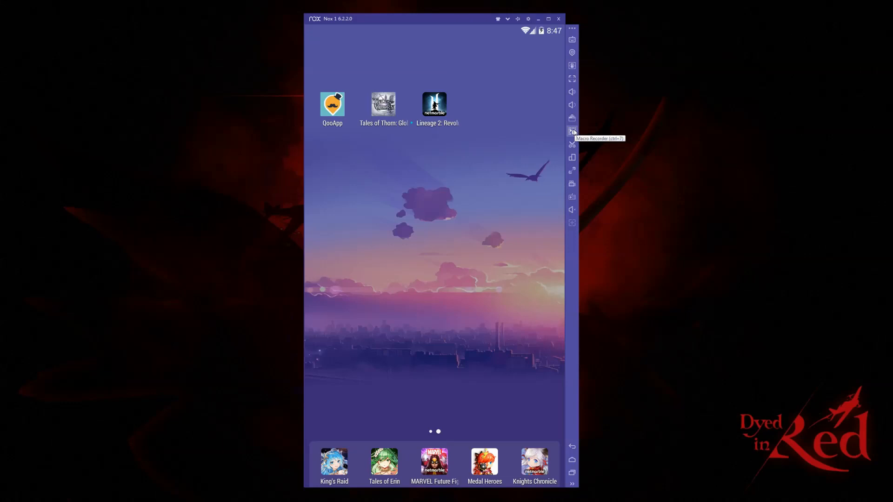
Step: View the Macro Recorder's empty macro list and close the panel
click(572, 131)
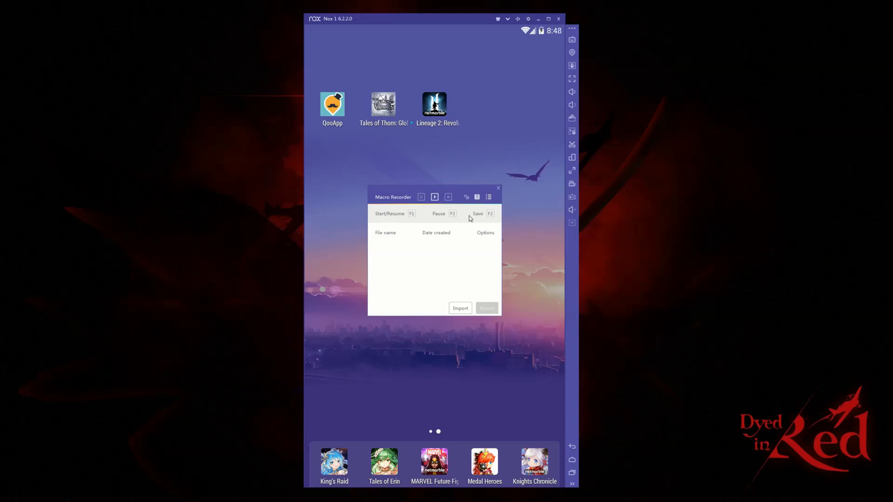
mouse_move(409, 178)
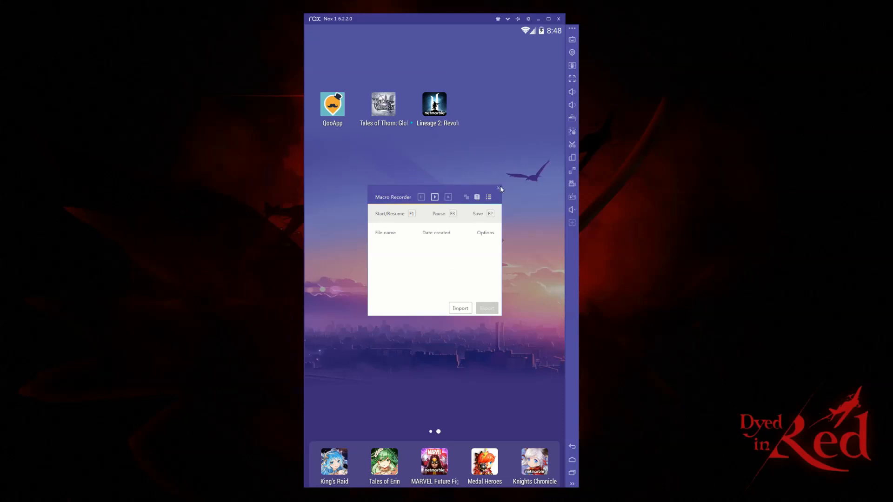
click(498, 189)
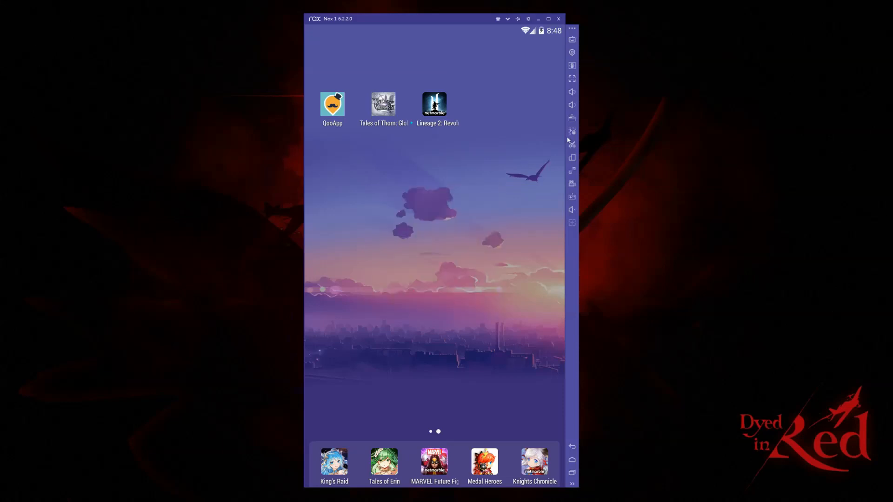
mouse_move(534, 161)
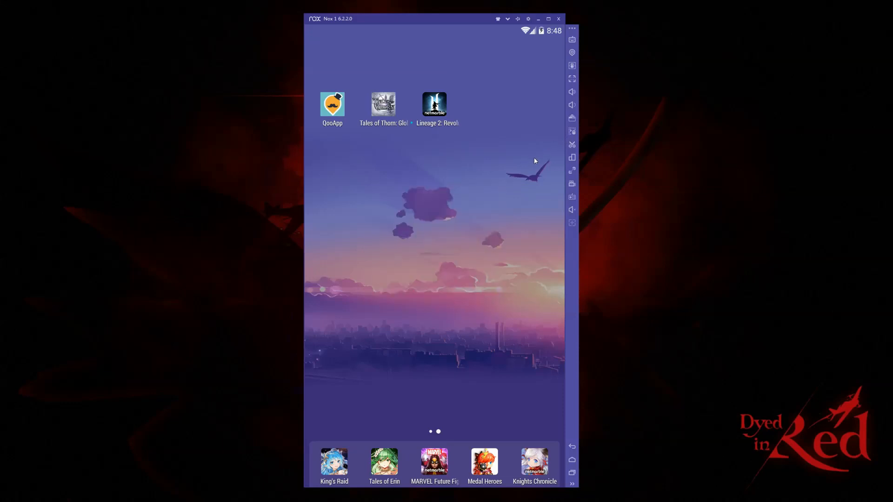
mouse_move(415, 213)
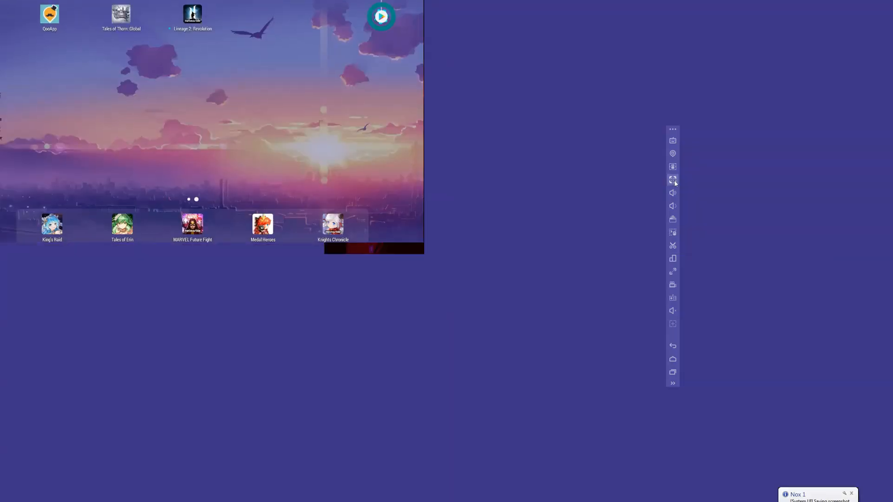
Step: Return the emulator to a landscape window and explore the remaining toolbar icons down to keyboard control
click(672, 179)
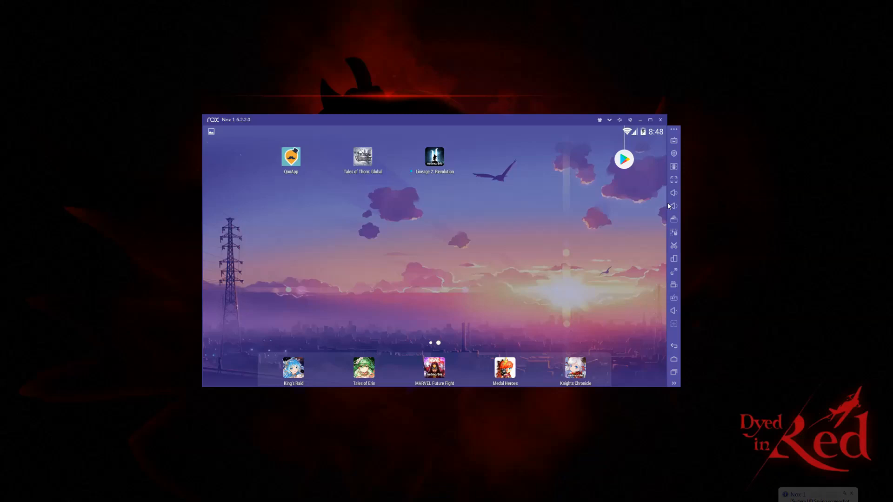
click(673, 271)
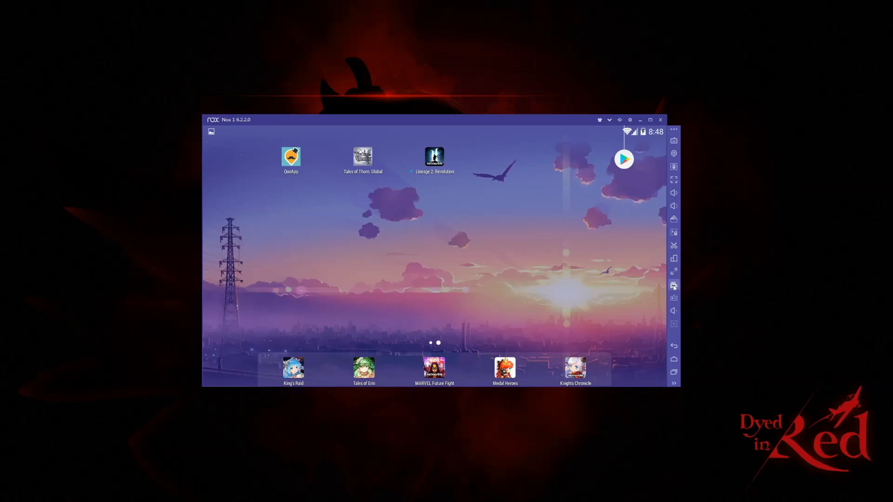
click(673, 285)
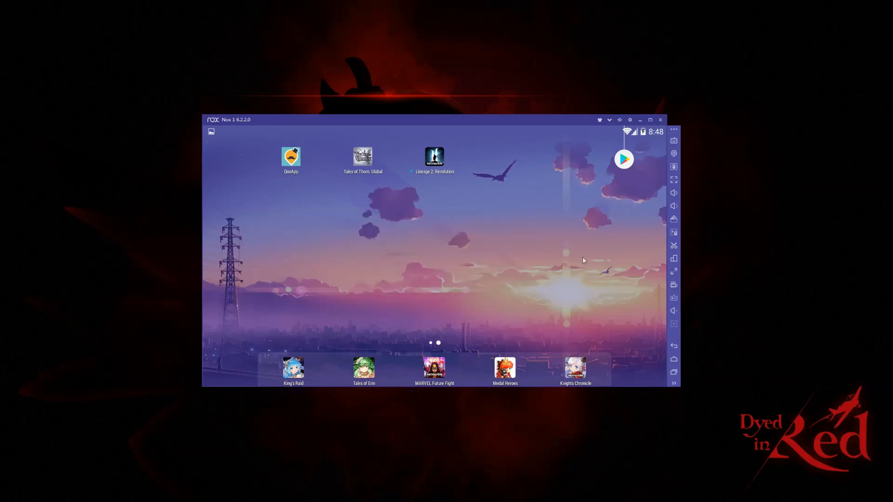
click(673, 298)
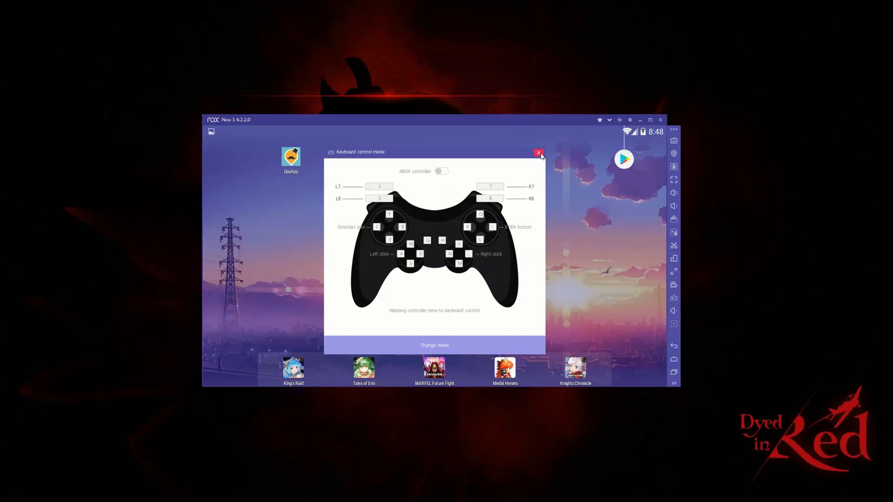
Step: Close the gamepad Keyboard control mode panel
click(538, 154)
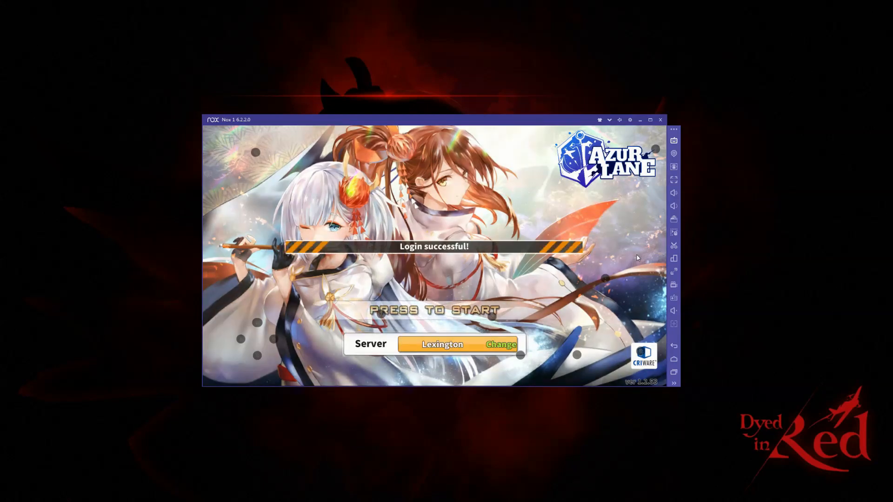
Step: Start Azur Lane, dismiss the notice, visit the shop, and open the Chapter 1 attack map
click(433, 310)
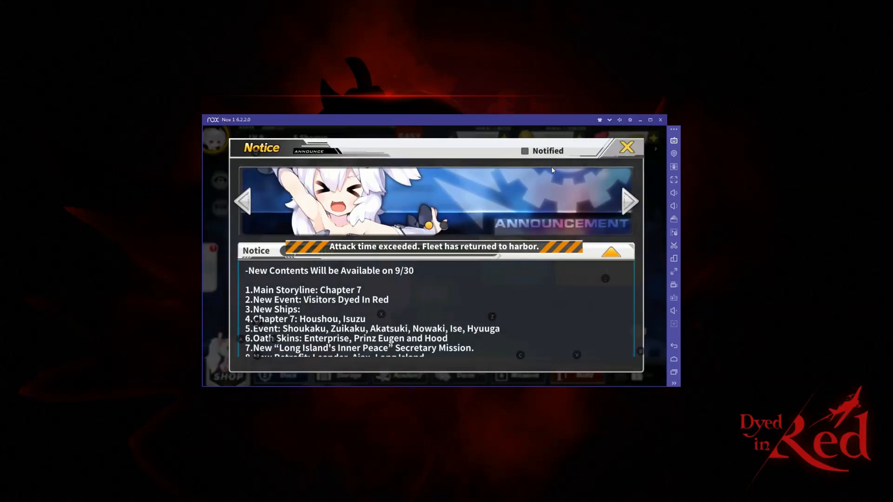
click(626, 146)
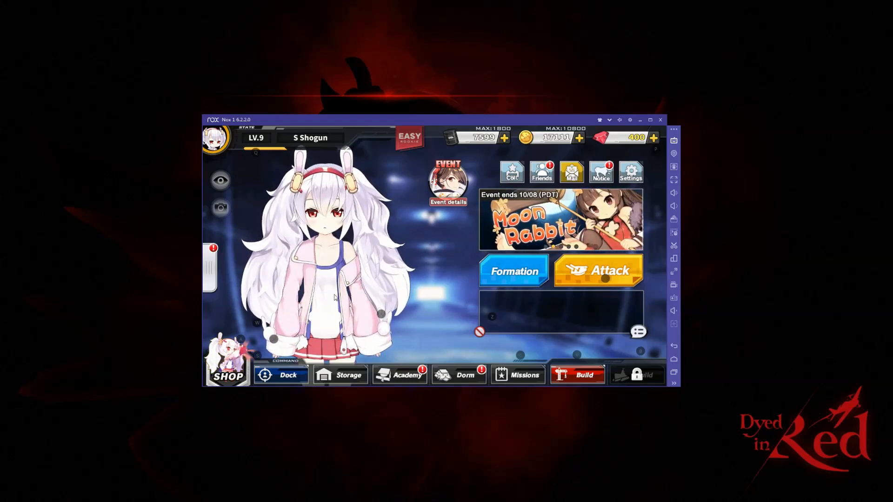
click(226, 377)
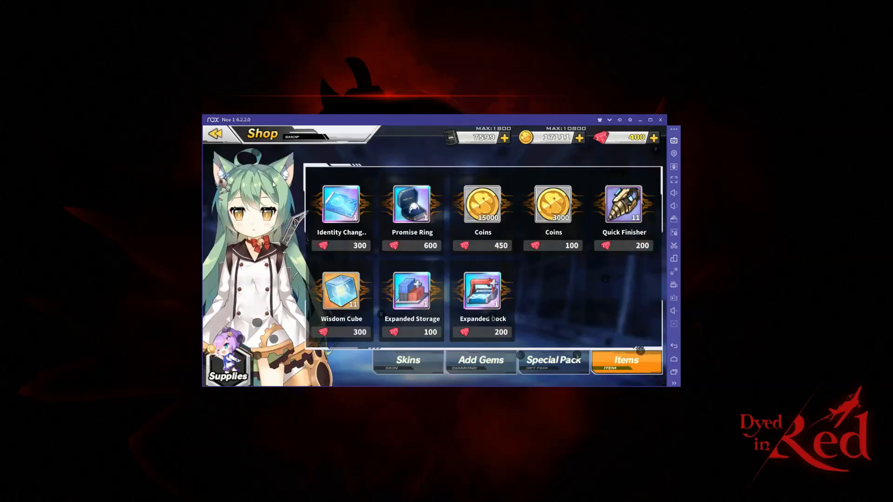
click(214, 133)
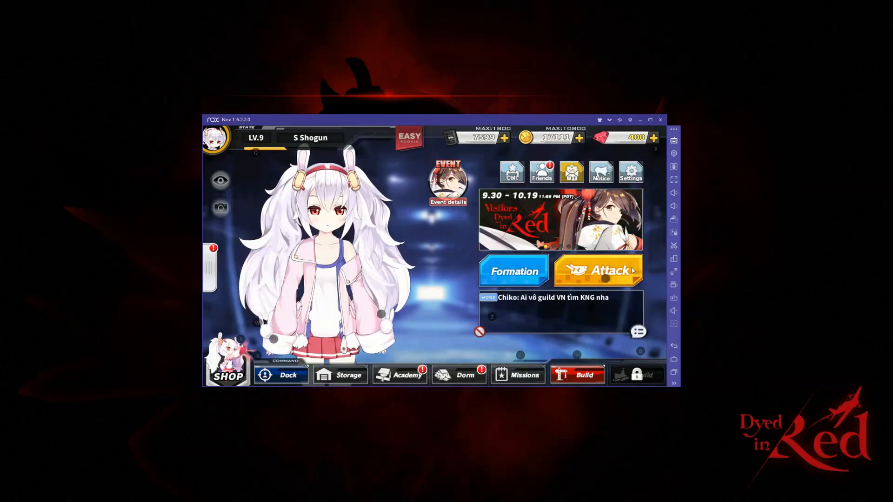
click(597, 270)
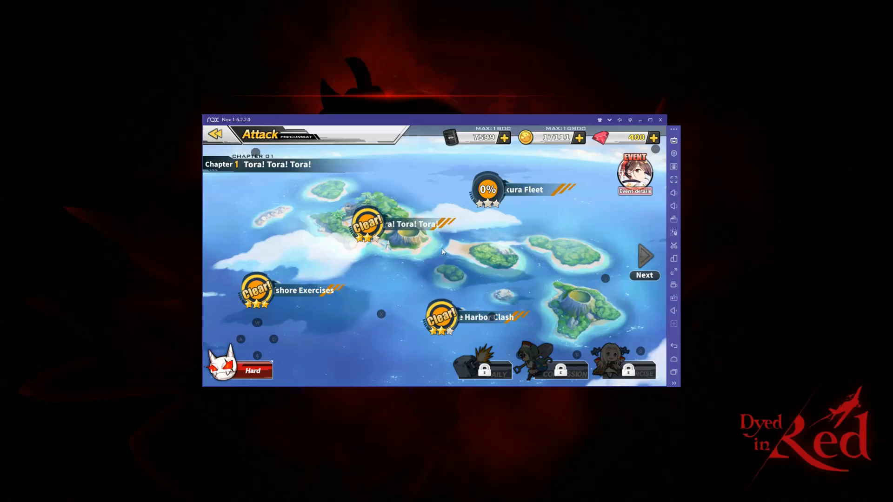
Step: Enter stage 1-4 Sakura Fleet, engage the enemy fleet and begin the battle
click(485, 189)
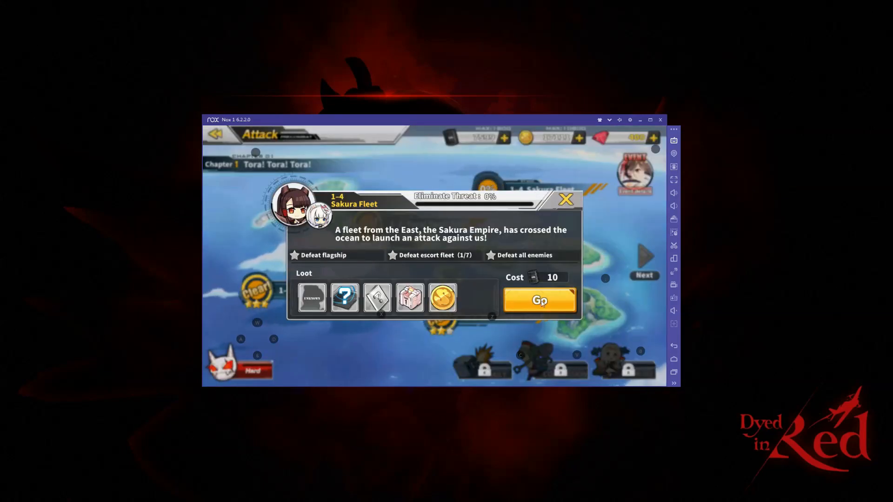
click(538, 300)
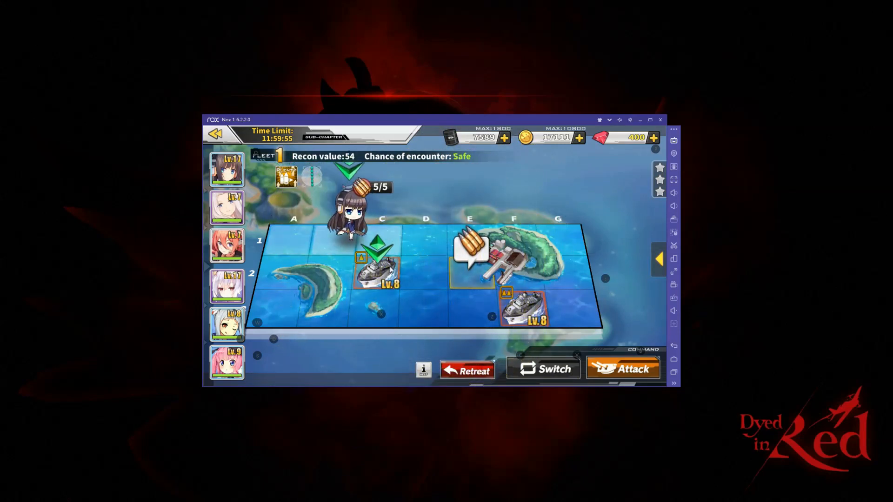
click(622, 369)
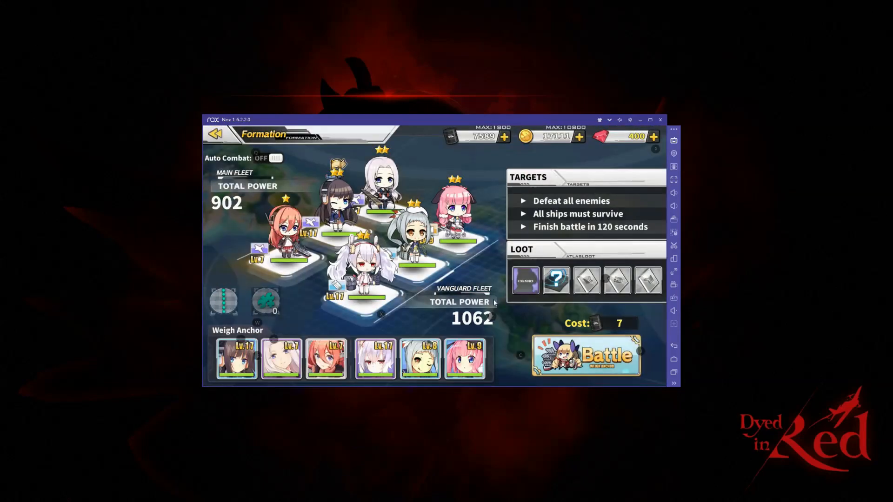
click(583, 354)
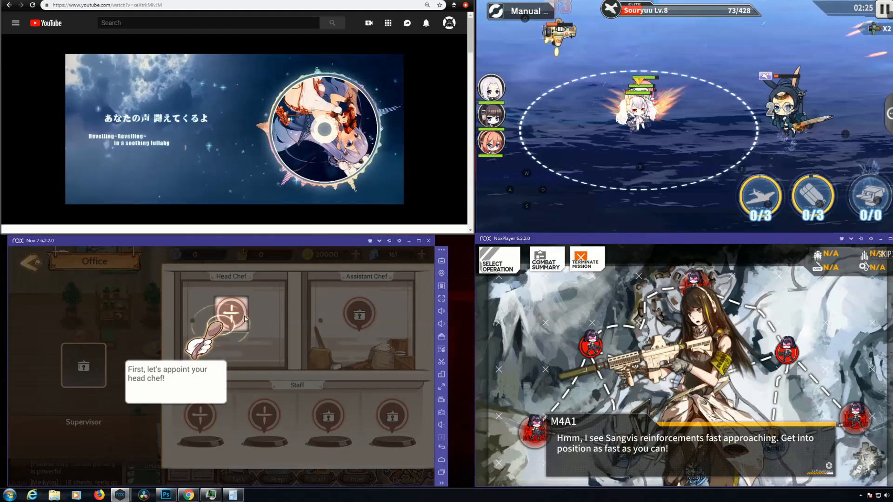
Step: Hire Hawthorne Ball as head chef in Food Fantasy, then launch the next Azur Lane battle
click(231, 315)
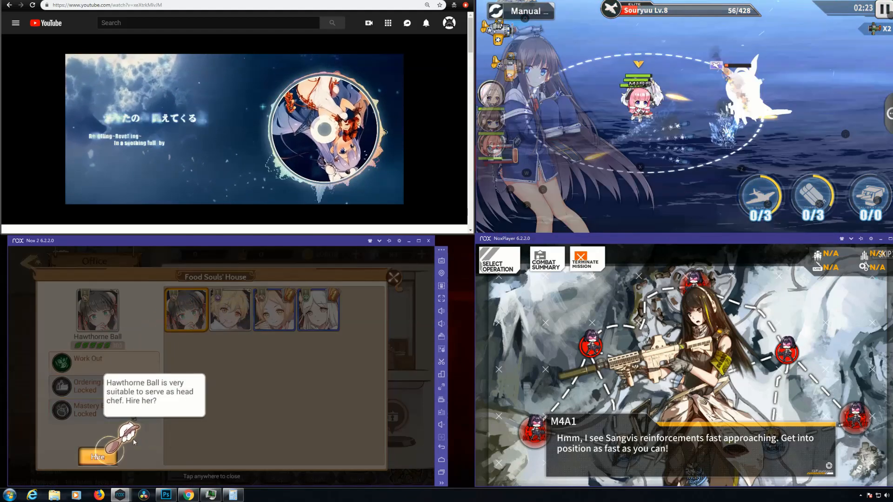
click(96, 457)
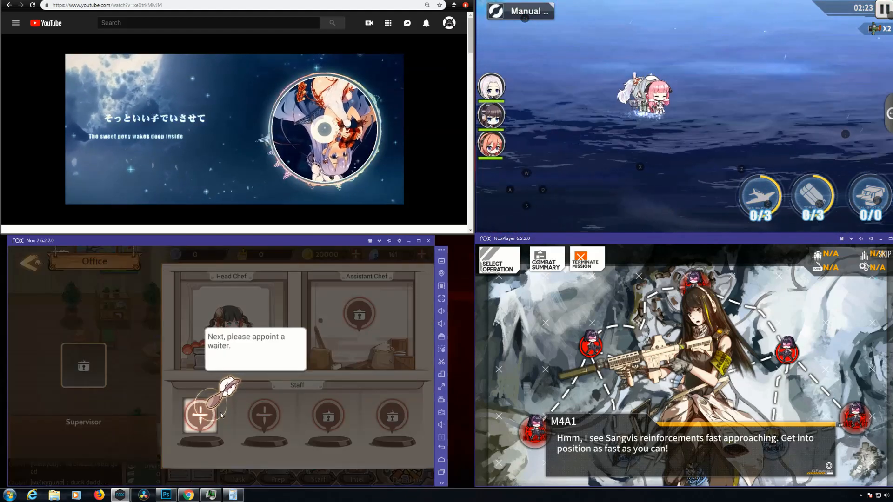
click(201, 413)
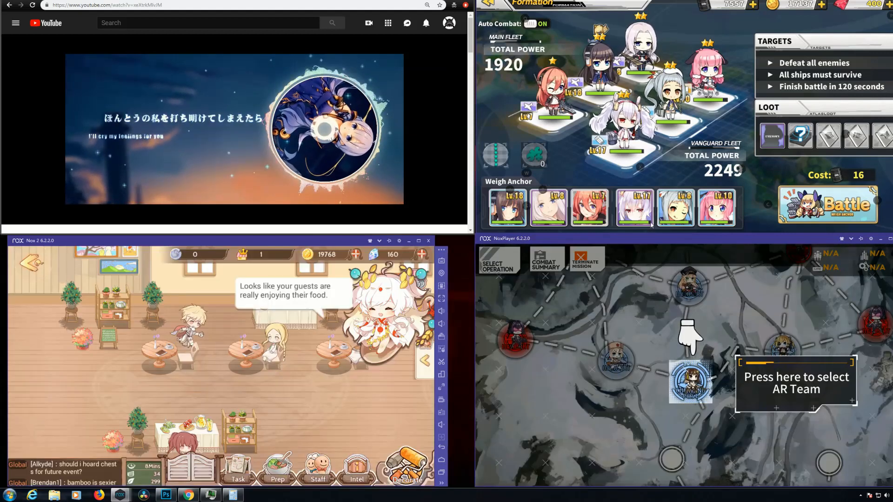
click(827, 204)
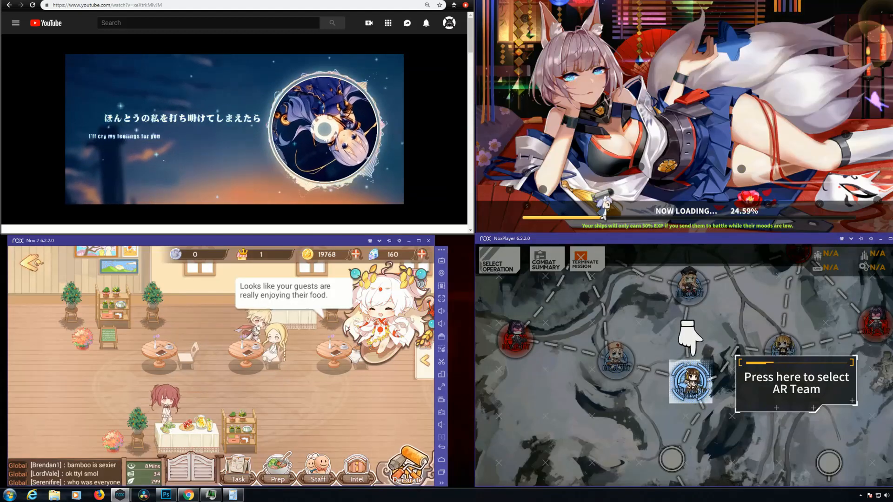